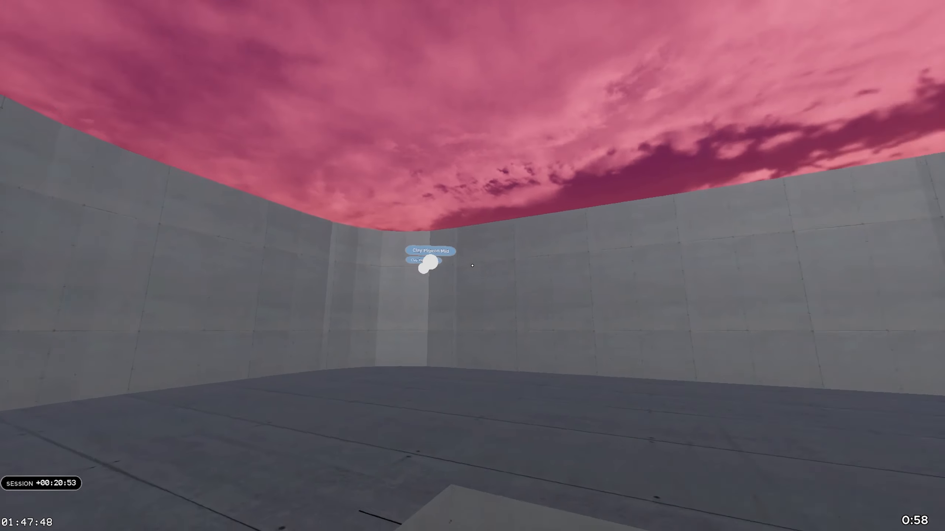
{"action": "mouse_move", "coordinate": [473, 266]}
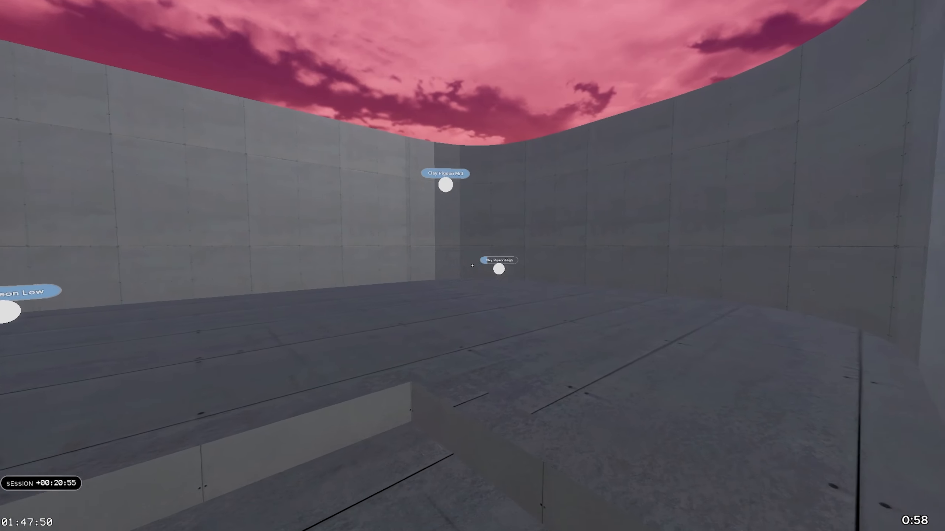
{"action": "mouse_move", "coordinate": [473, 265]}
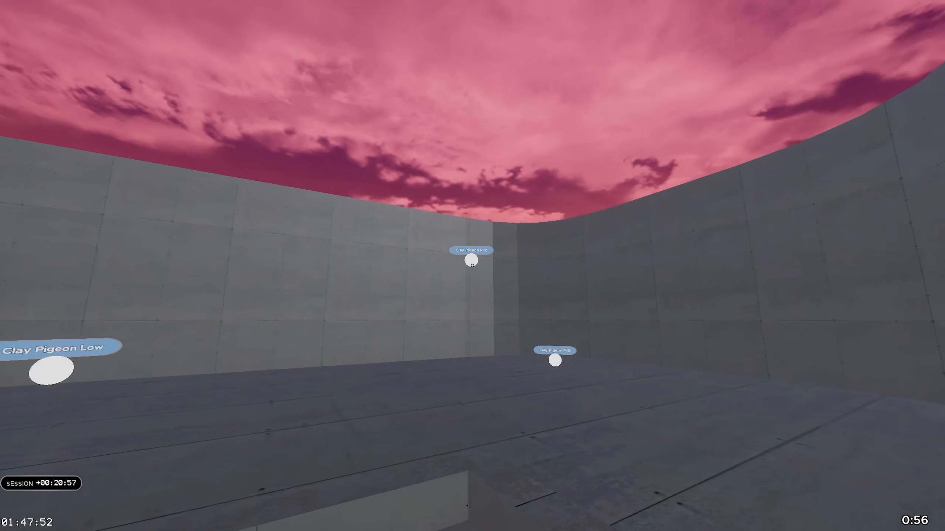
{"action": "mouse_move", "coordinate": [472, 260]}
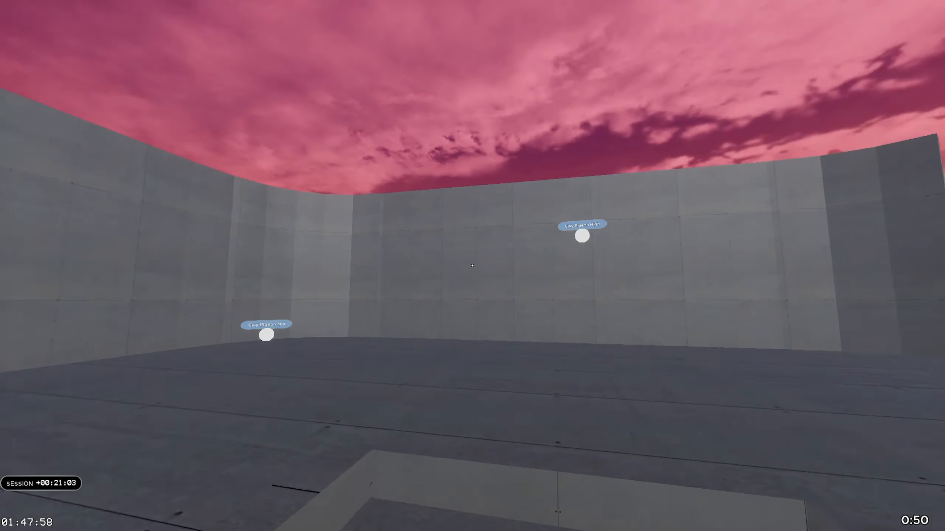
{"action": "mouse_move", "coordinate": [472, 267]}
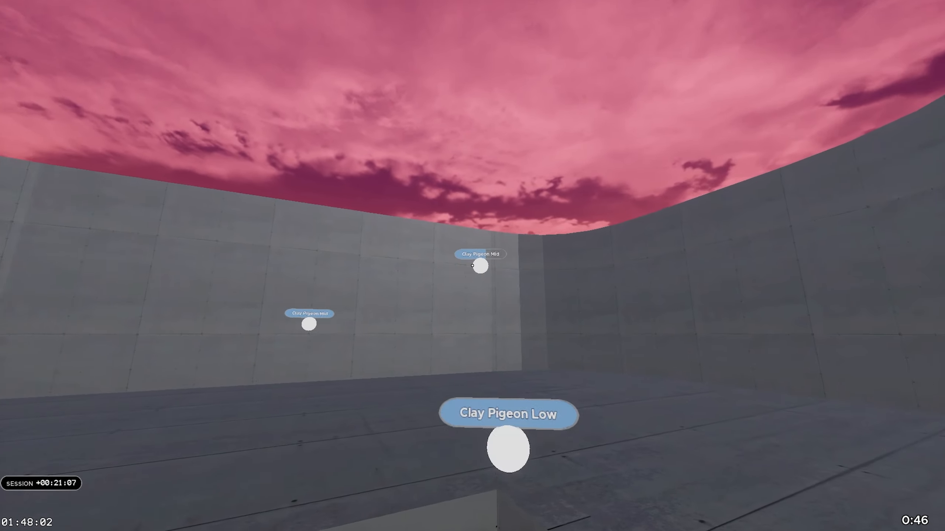
{"action": "mouse_move", "coordinate": [472, 266]}
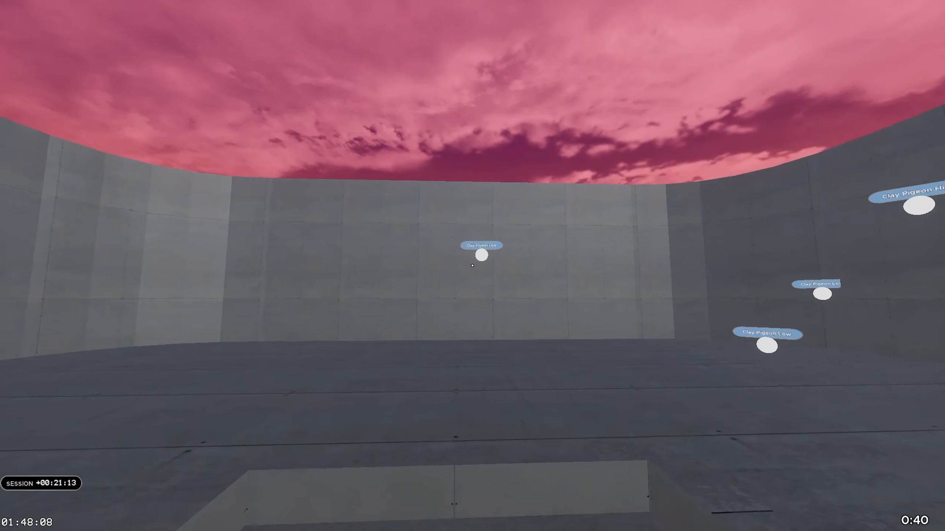
{"action": "mouse_move", "coordinate": [474, 268]}
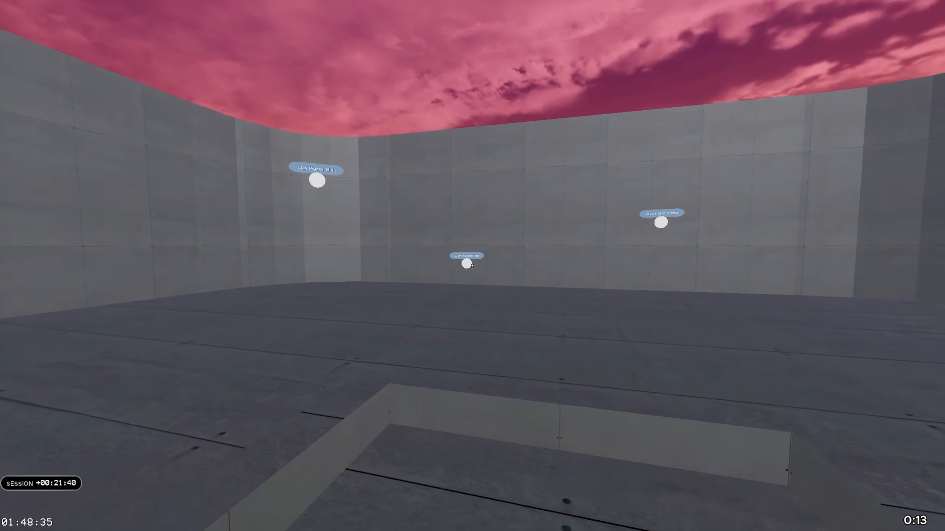
{"action": "mouse_move", "coordinate": [472, 265]}
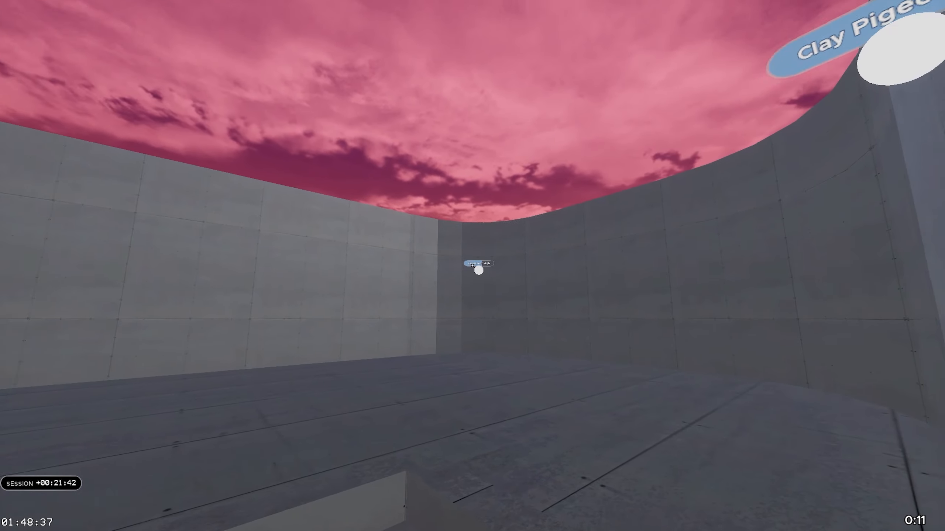
{"action": "mouse_move", "coordinate": [473, 269]}
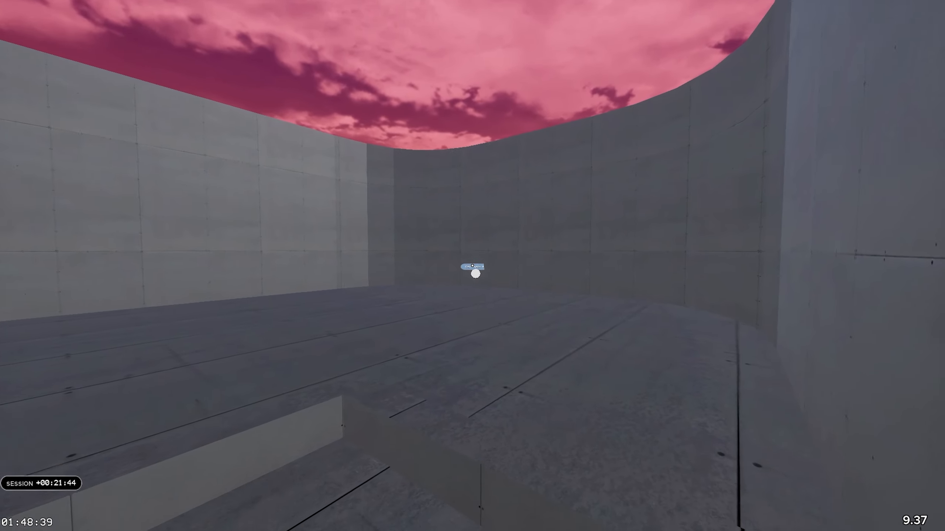